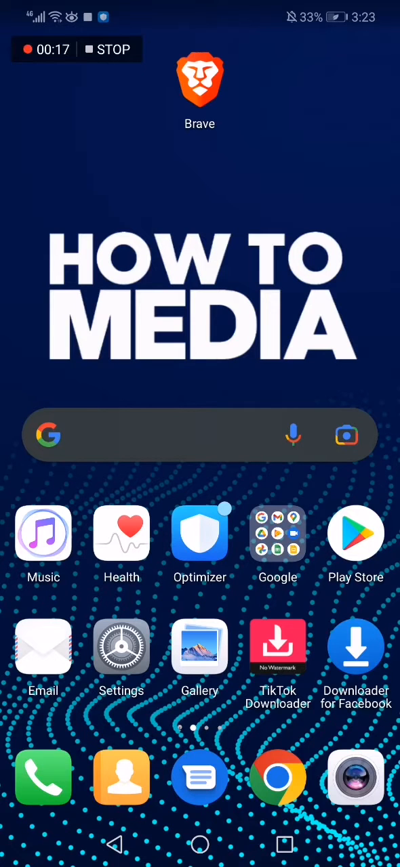
Step: Launch Brave from the home screen and load m.facebook.com
left_click(200, 80)
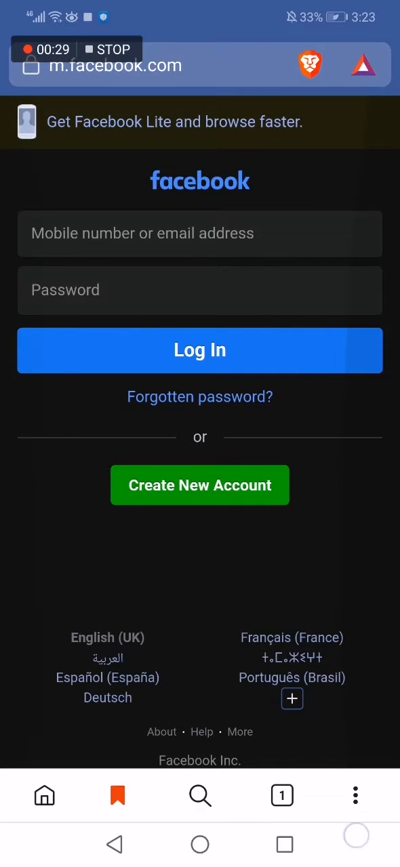
Step: Create a home-screen shortcut named Facebook for m.facebook.com via Add to Home screen and confirm ADD
left_click(355, 795)
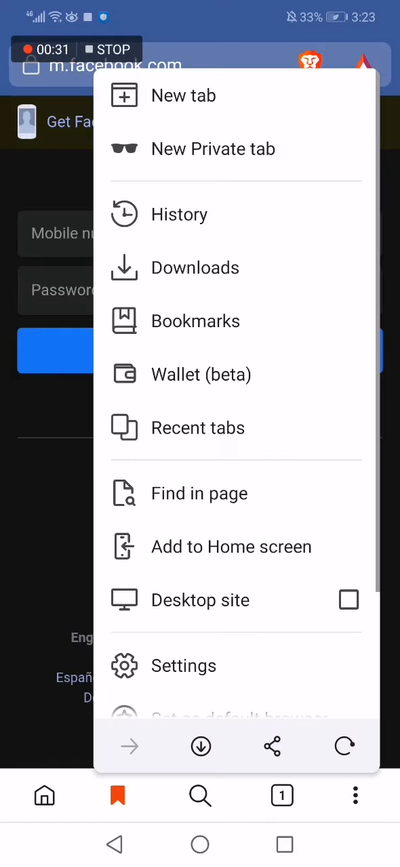
scroll("down", 3)
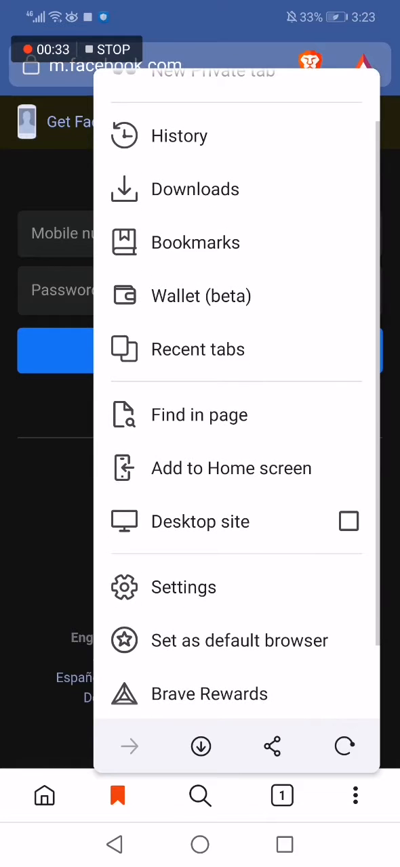
scroll("down", 3)
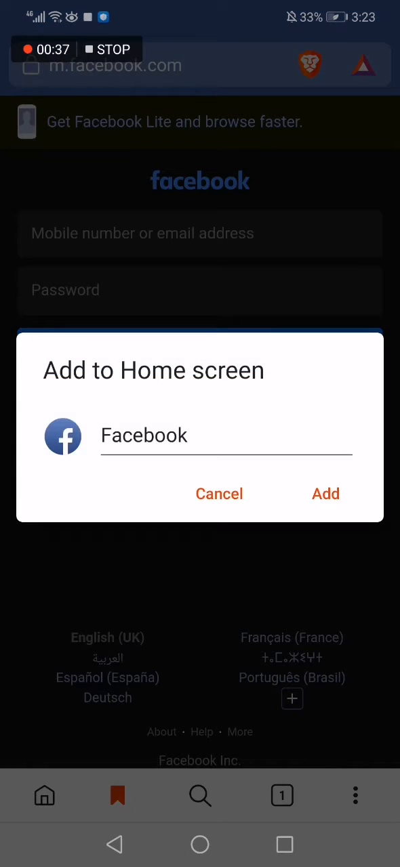
left_click(325, 494)
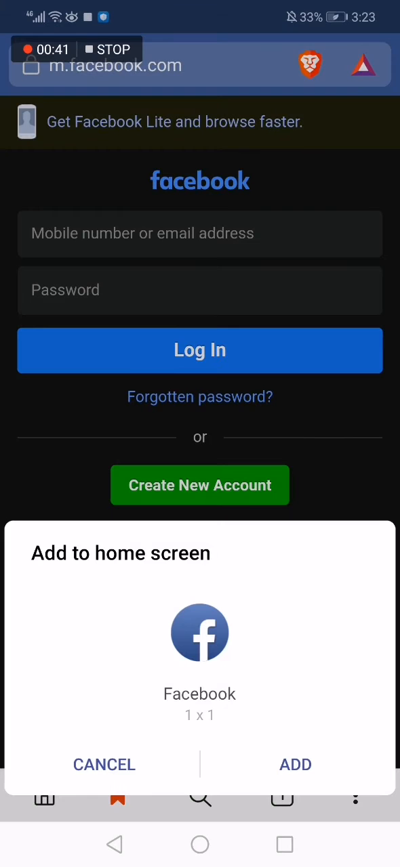
left_click(296, 765)
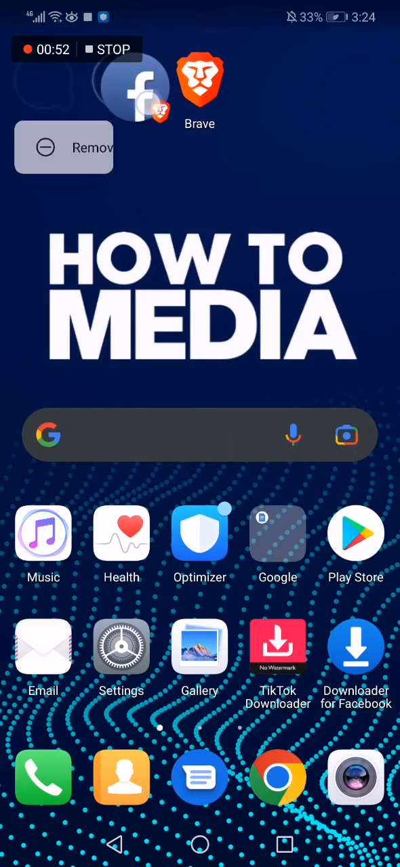
Step: Launch the new Facebook shortcut, reopening m.facebook.com in Brave
left_click(133, 88)
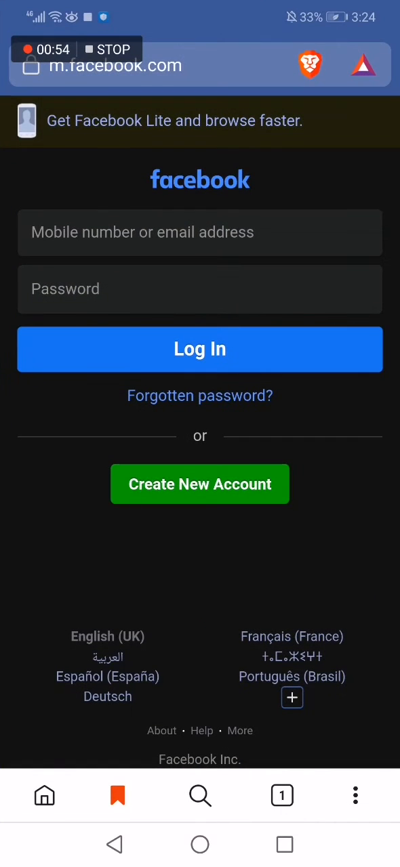